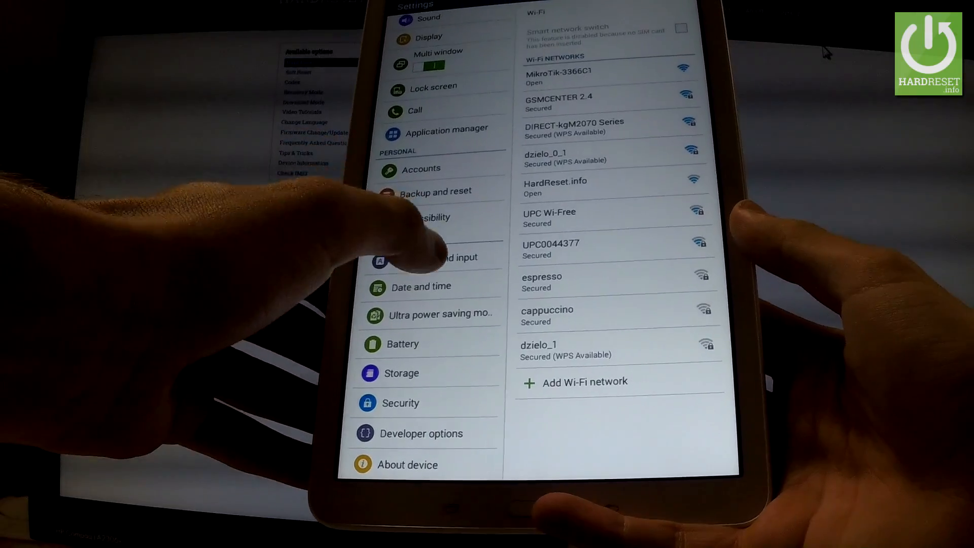
# Go to Language and input, then Language, to list the system languages
pyautogui.click(440, 256)
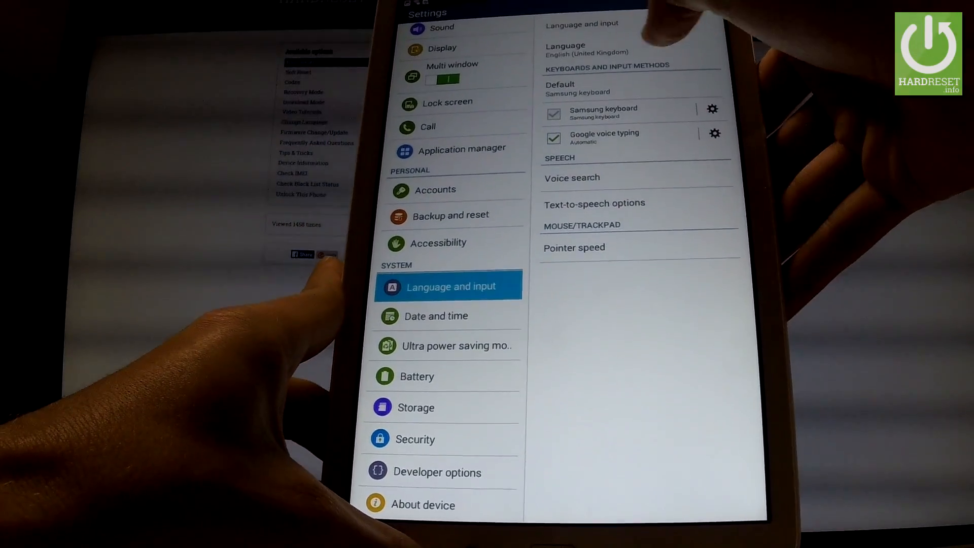
pyautogui.click(565, 49)
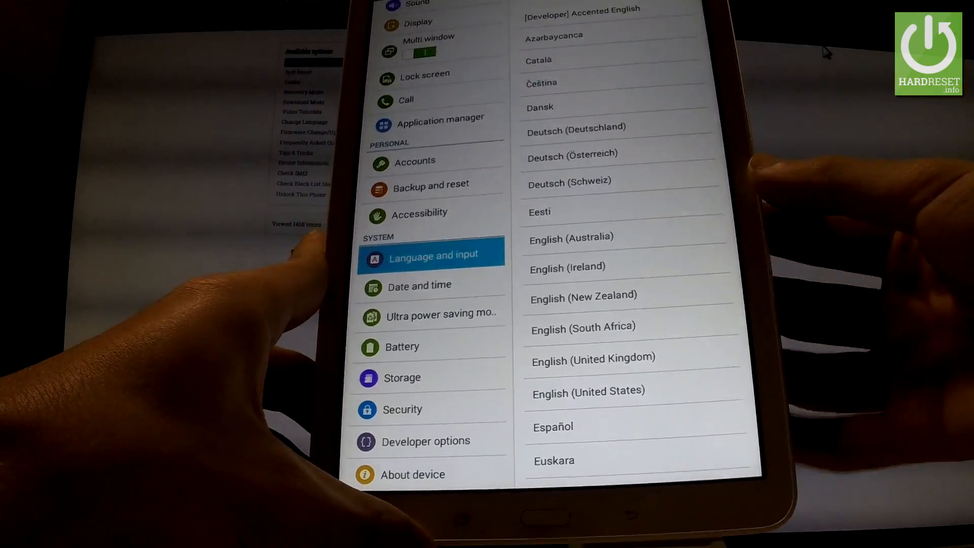
# Scroll the language list and select Español as the device language
pyautogui.scroll(-3)
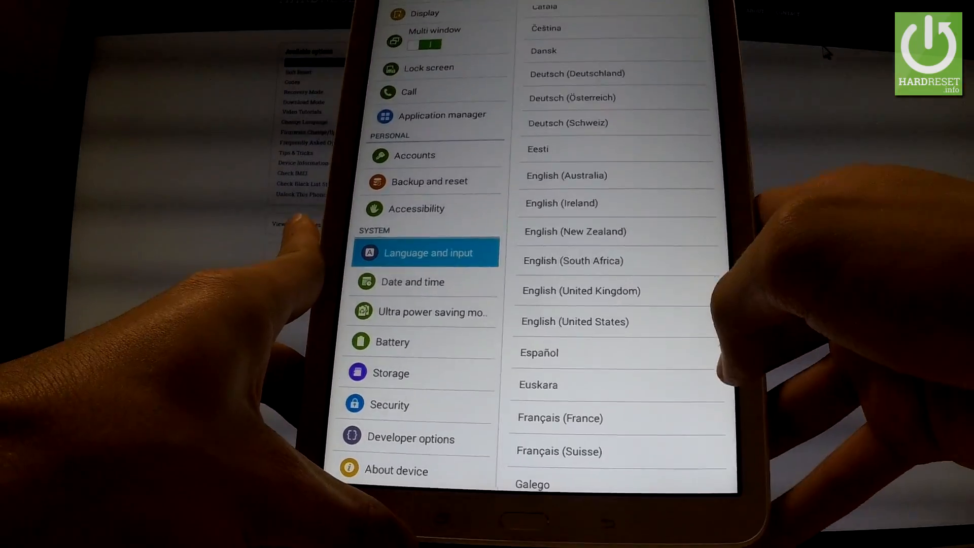
pyautogui.click(603, 349)
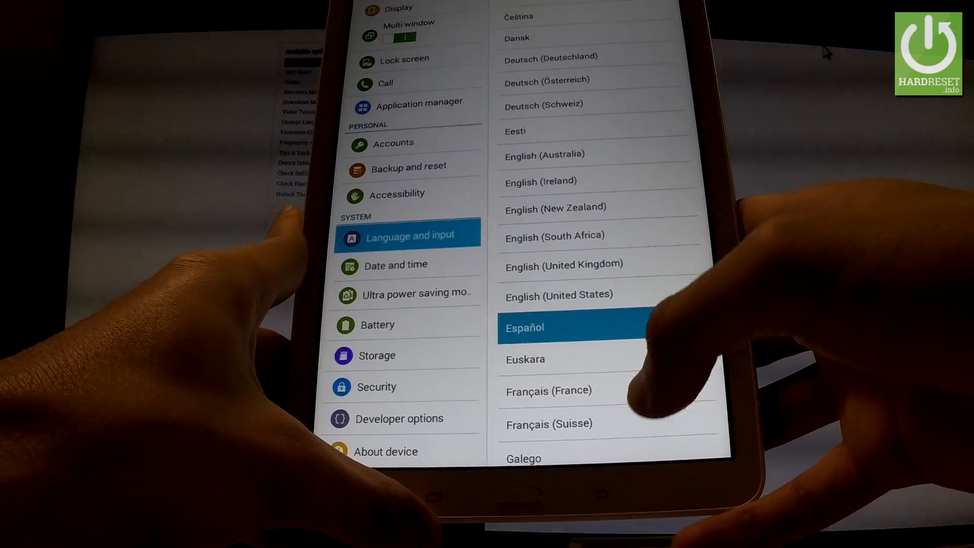
pyautogui.click(523, 328)
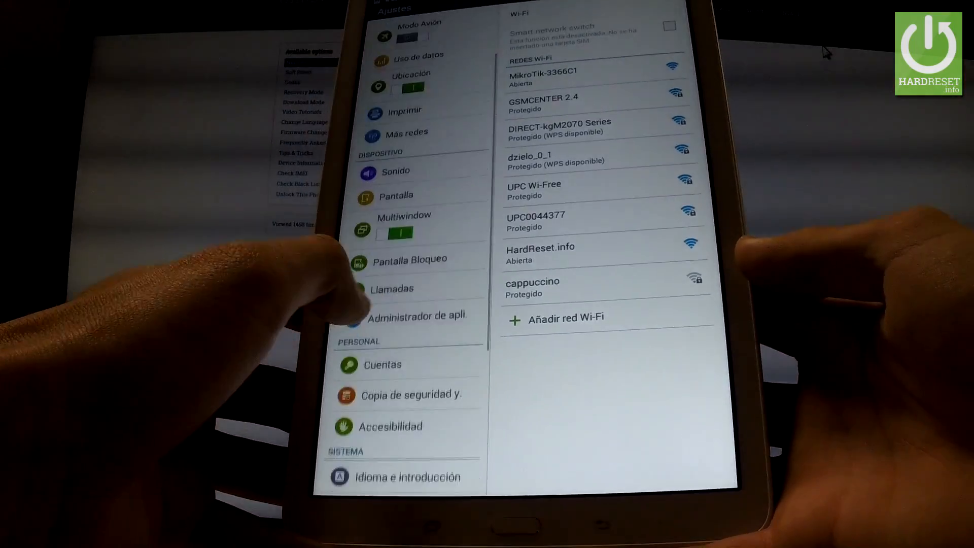
# From the Spanish menus, open Idioma e introducción > Idioma and choose English (United States)
pyautogui.scroll(-3)
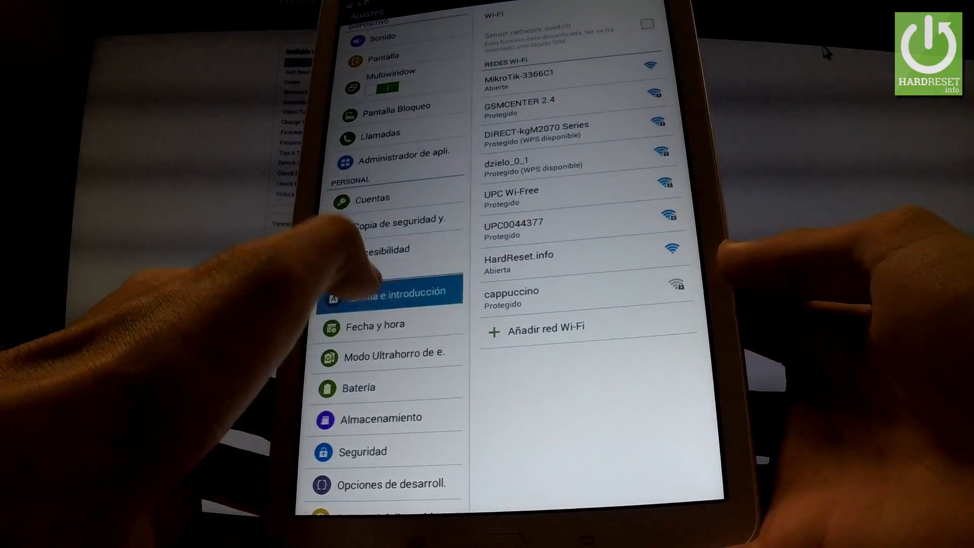
pyautogui.click(390, 292)
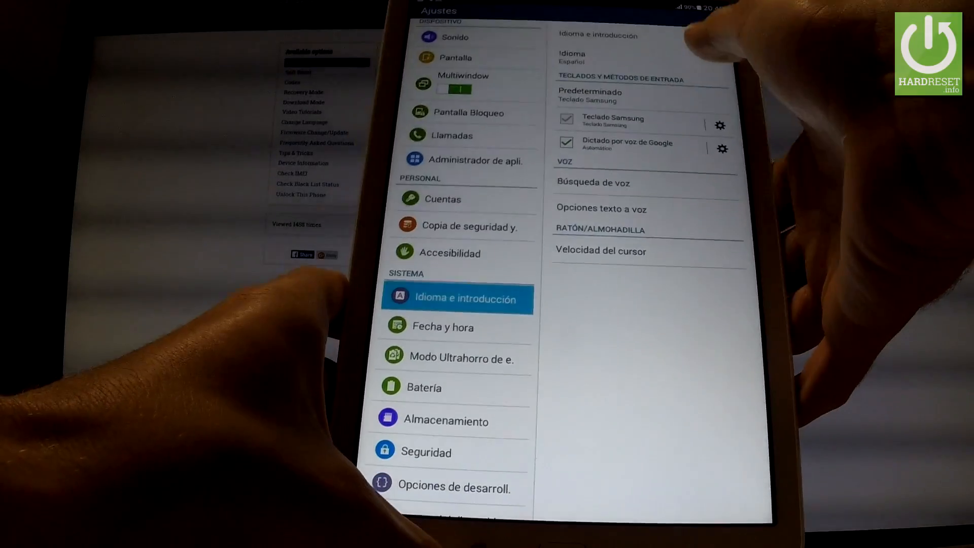
pyautogui.click(570, 56)
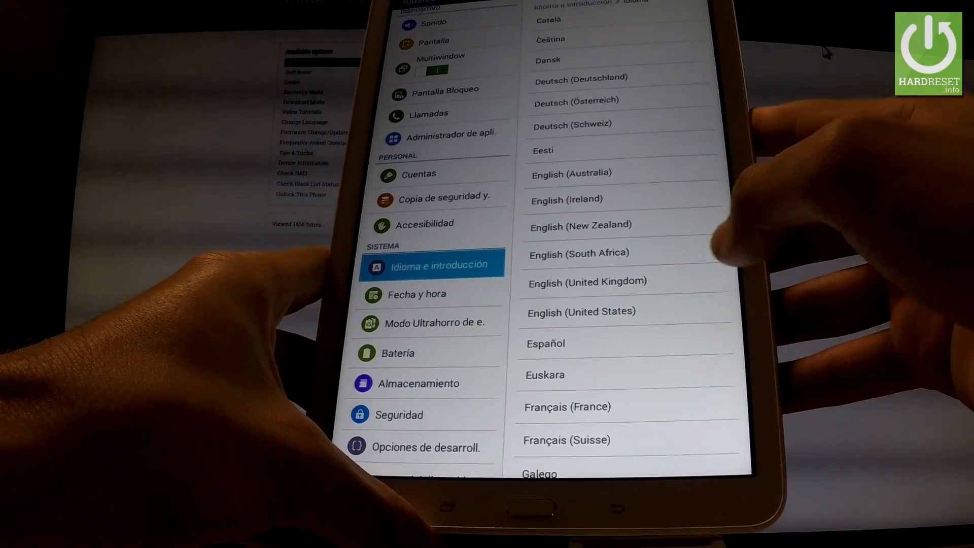
pyautogui.click(582, 311)
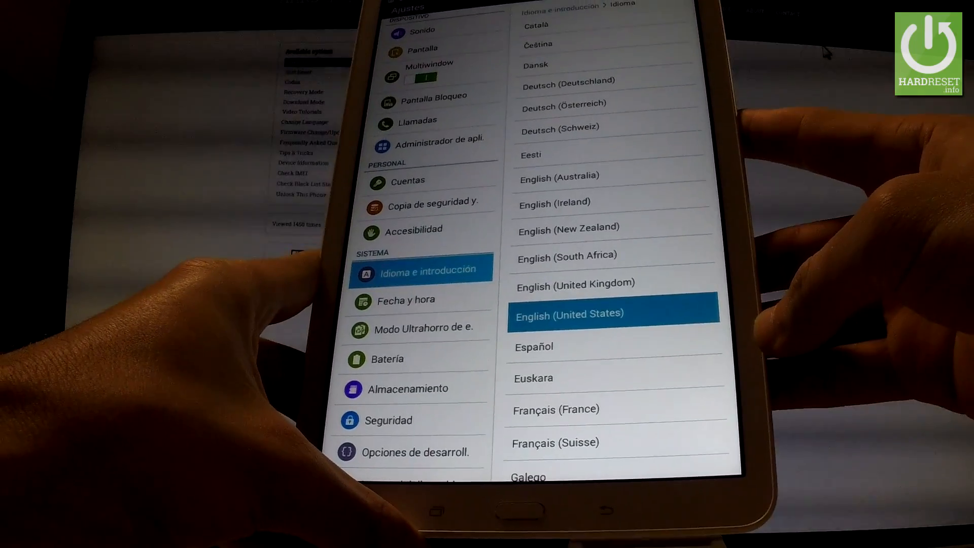